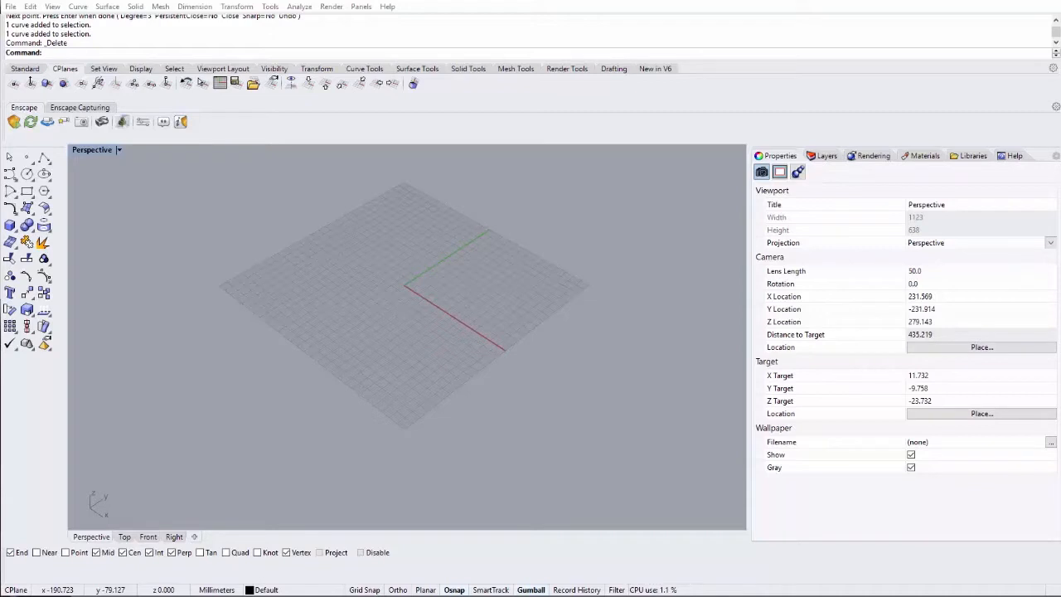
pyautogui.moveTo(398, 338)
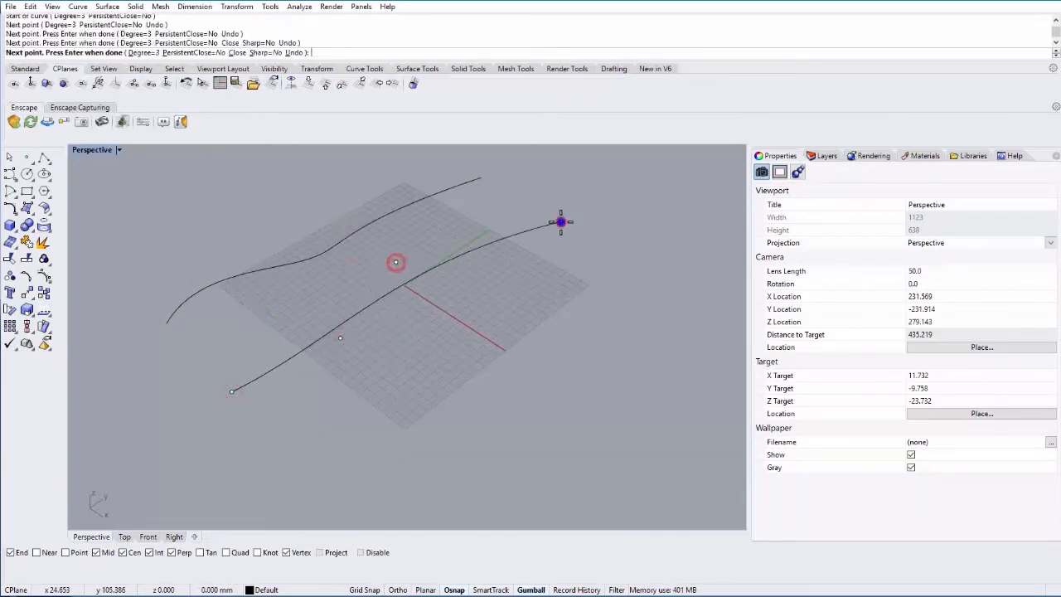
# Draw the wavy freeform curves across the grid in the Perspective viewport.
pyautogui.click(511, 408)
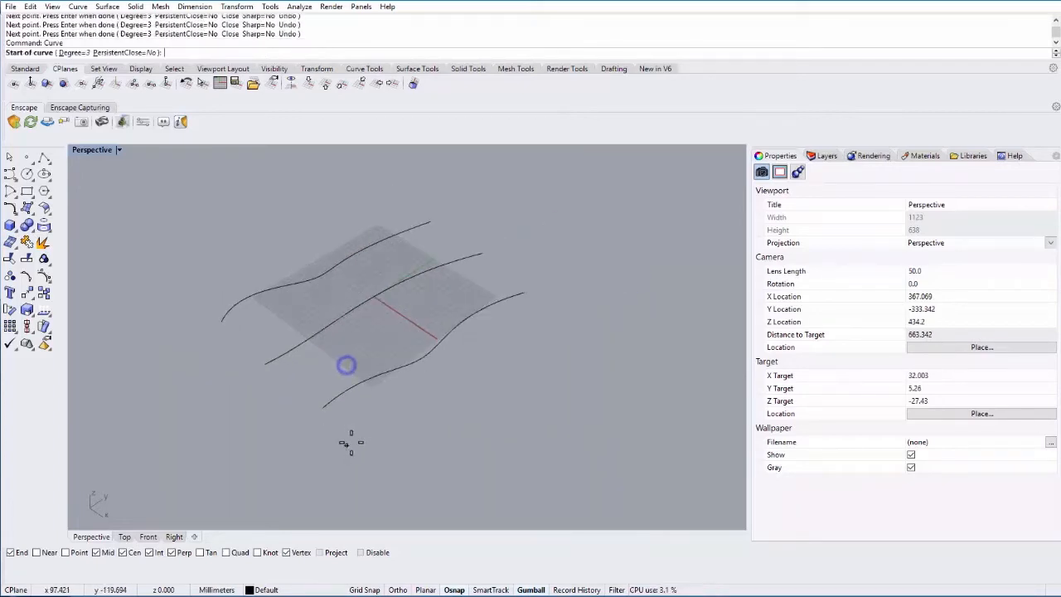
pyautogui.click(562, 375)
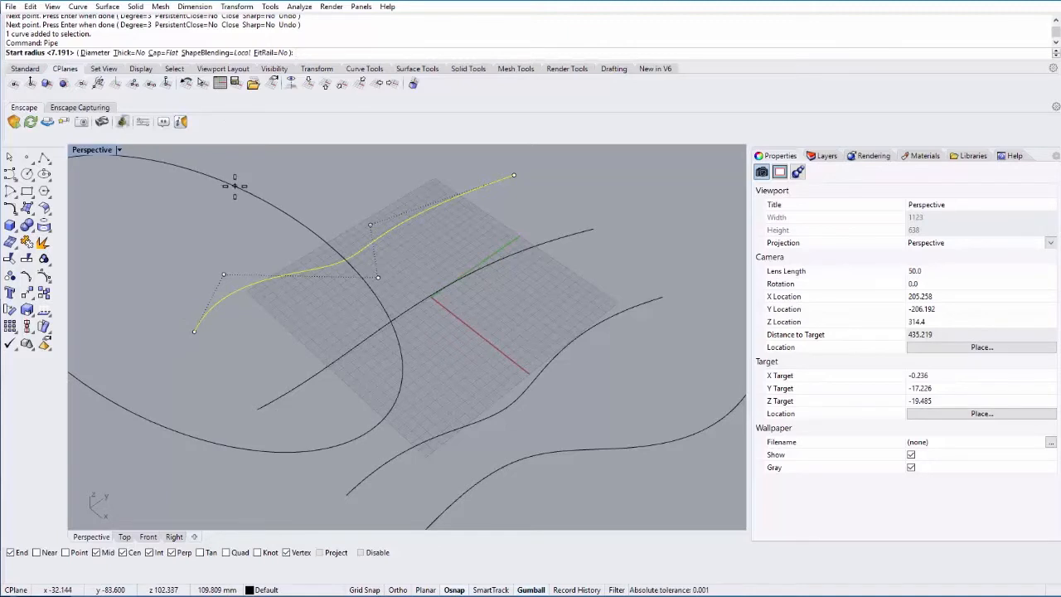
# Pipe the fourth curve with radius 3 and flat caps.
pyautogui.write('3')
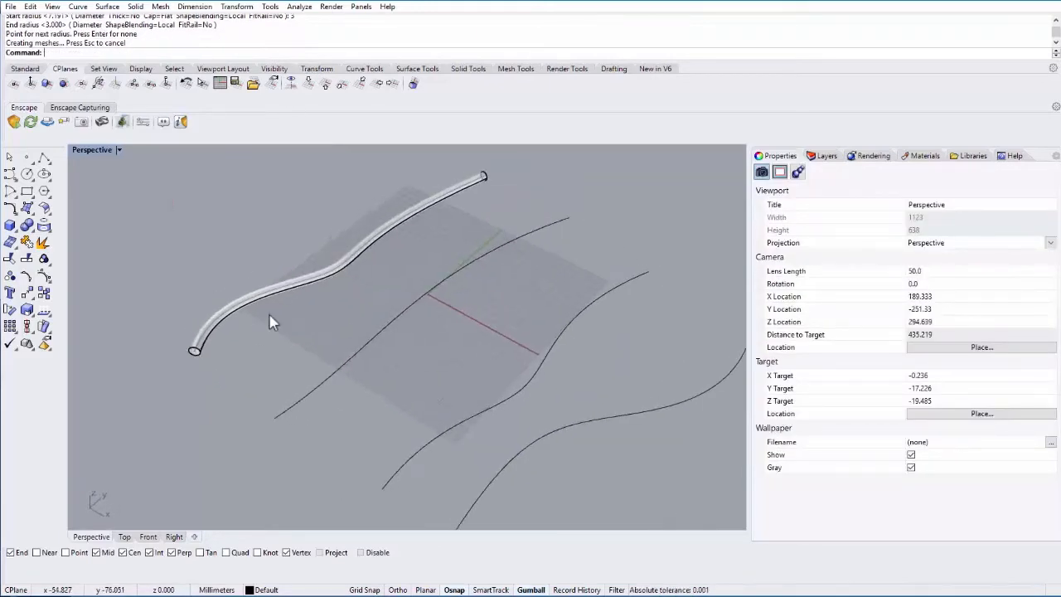
pyautogui.moveTo(273, 321); pyautogui.dragTo(236, 346)
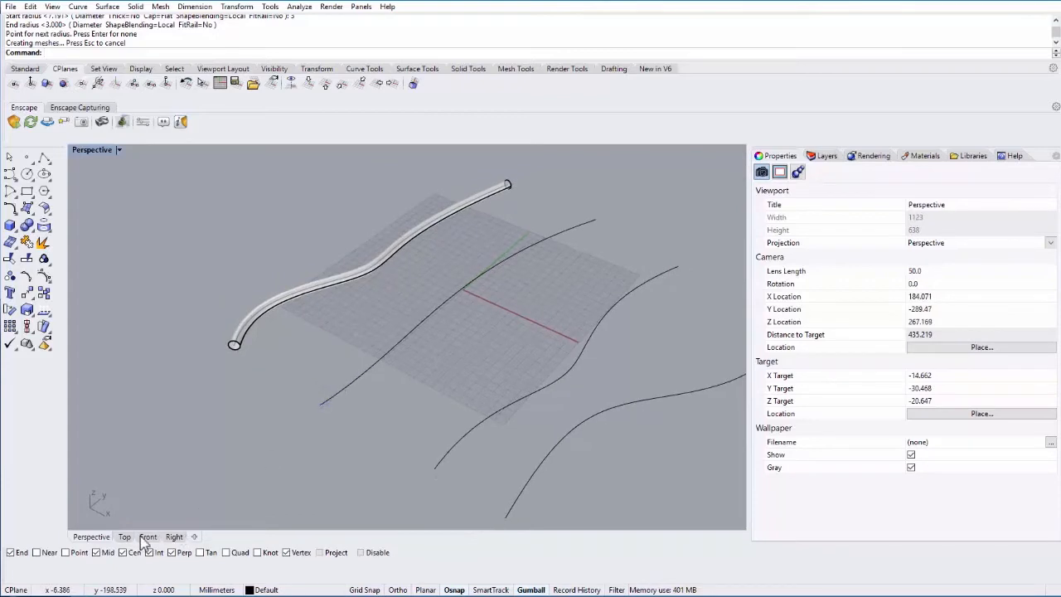
# Place a small rectangular profile at the near end of a wavy curve.
pyautogui.click(149, 537)
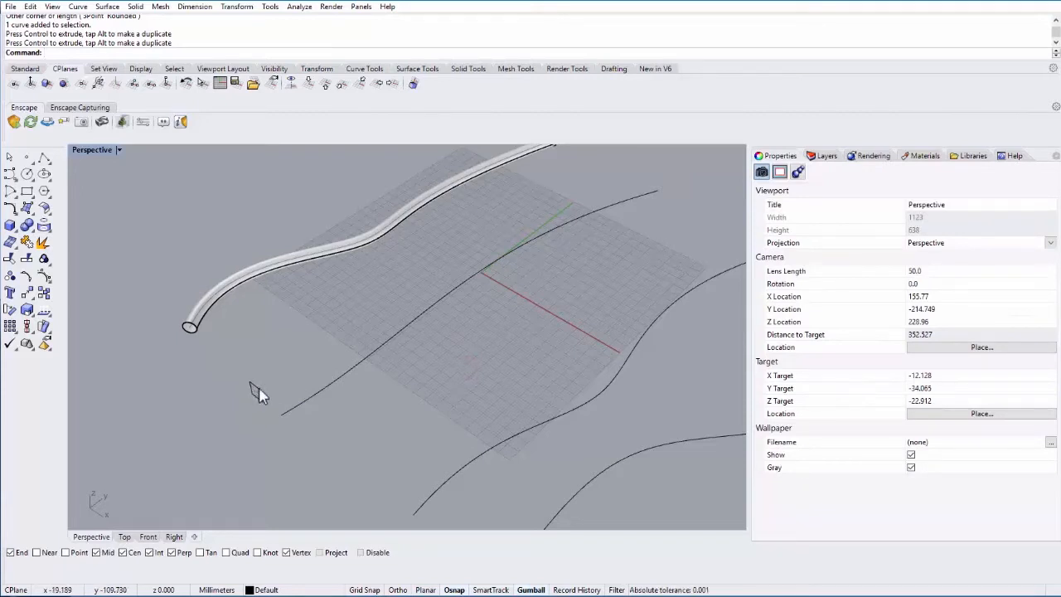
pyautogui.moveTo(484, 275)
pyautogui.write('Sweep1')
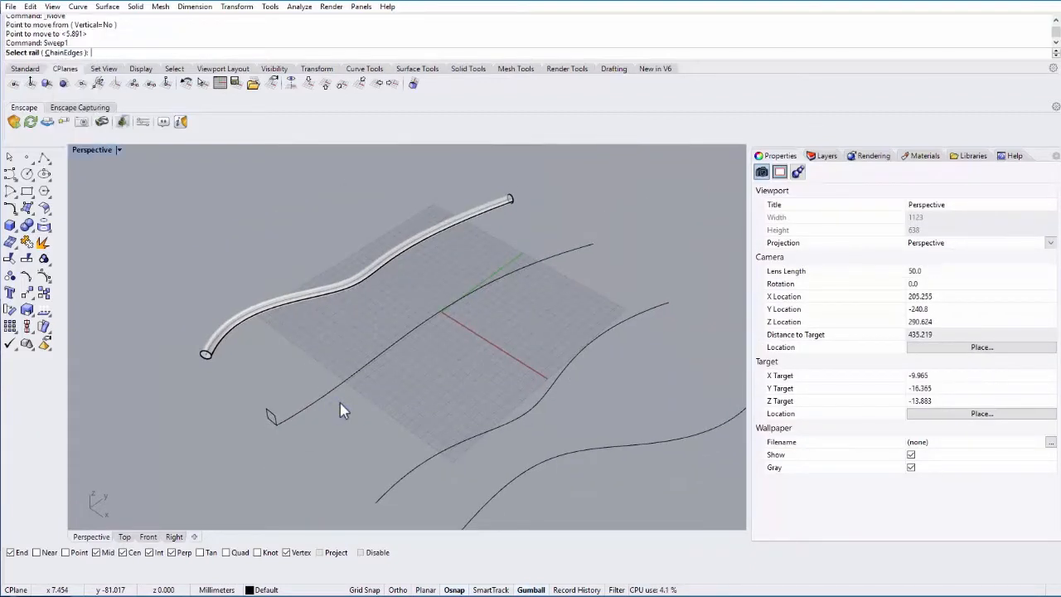
# Sweep1 with the middle wavy curve as rail and the rectangle as cross section.
pyautogui.click(312, 399)
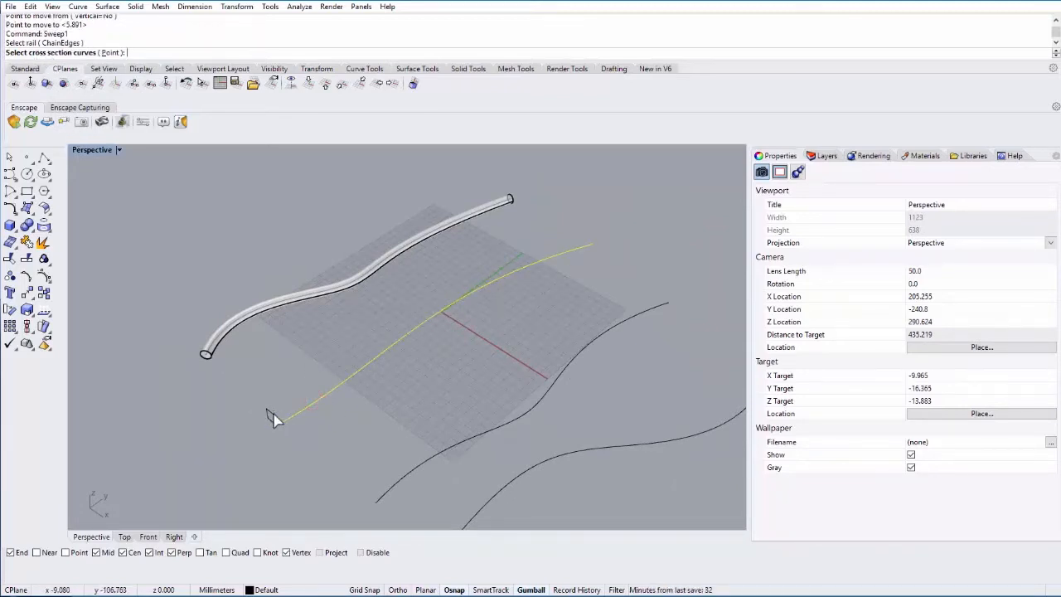
pyautogui.click(279, 416)
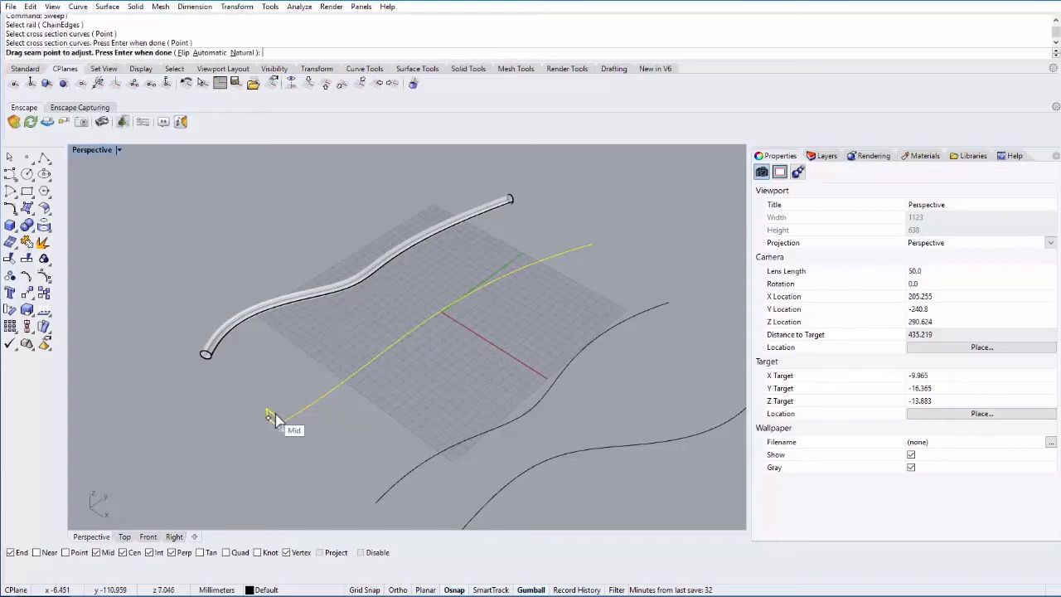
pyautogui.moveTo(276, 429)
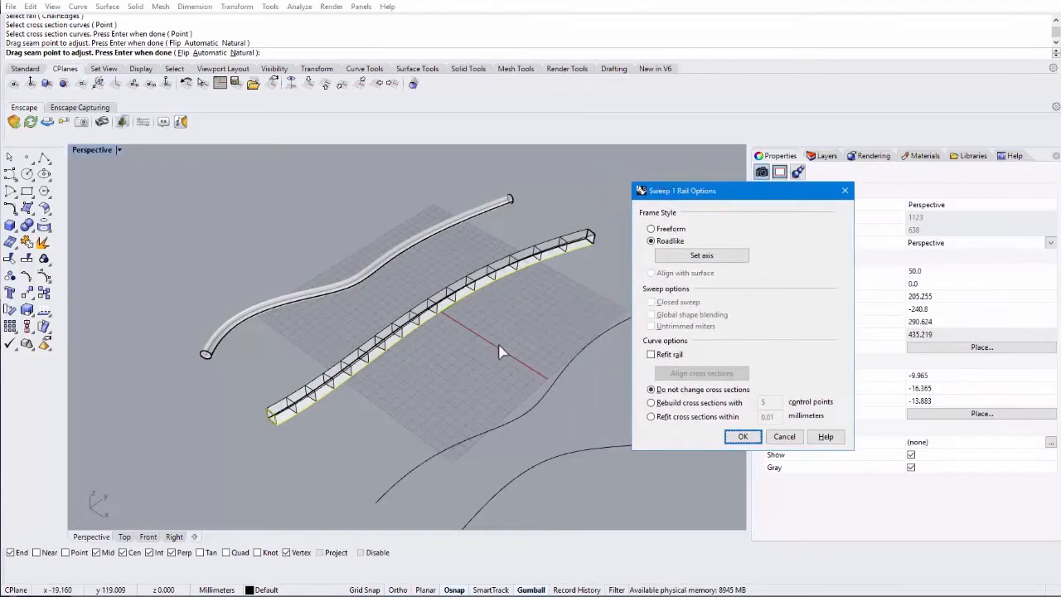
pyautogui.moveTo(315, 404)
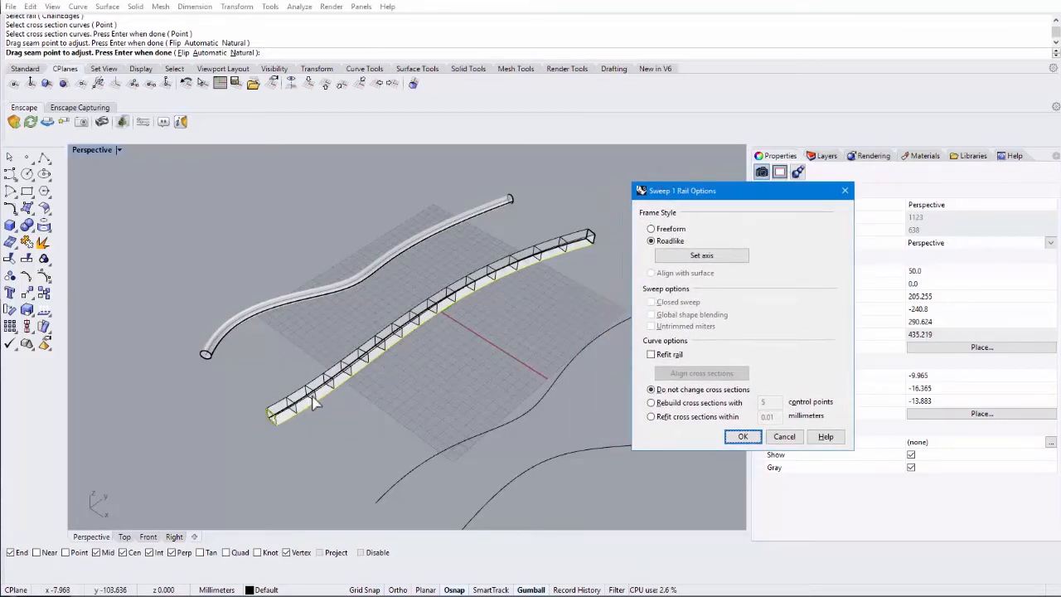
# Set Freeform frame, keep cross sections unchanged, and create the sweep surface.
pyautogui.click(650, 229)
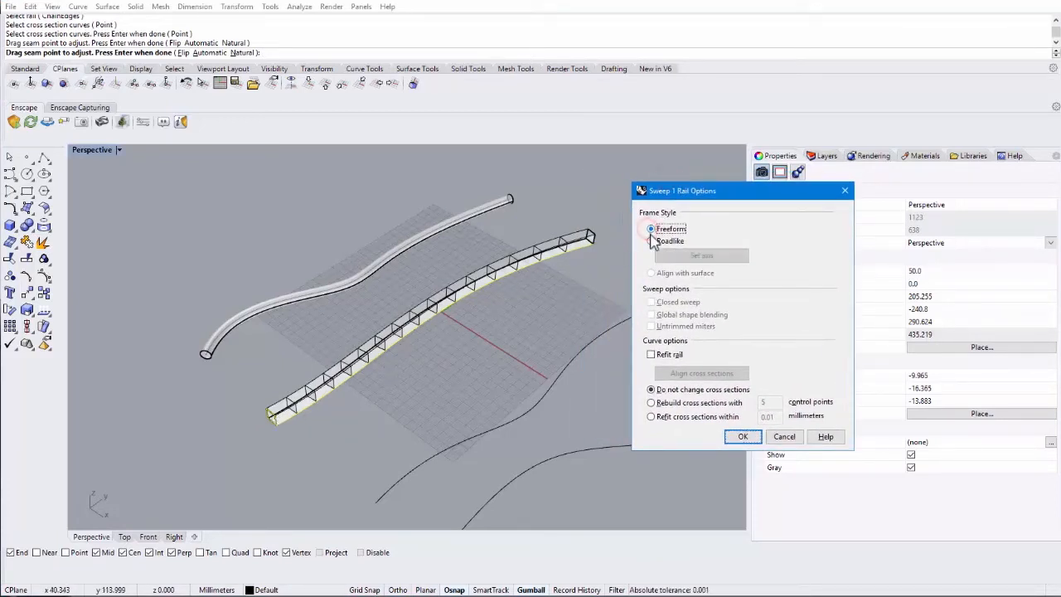
pyautogui.click(650, 229)
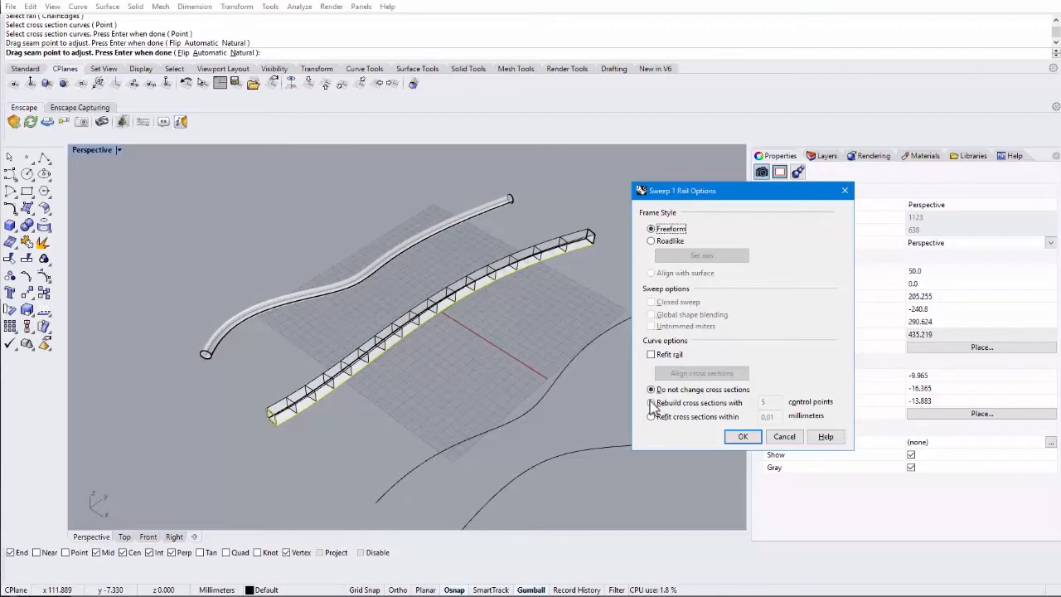
pyautogui.click(649, 402)
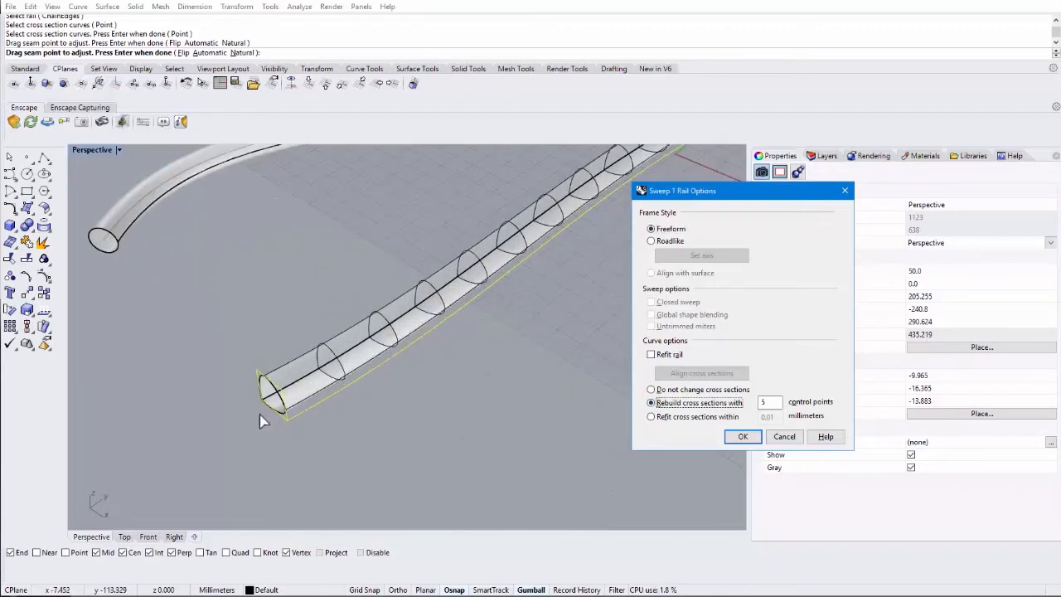
pyautogui.moveTo(365, 428)
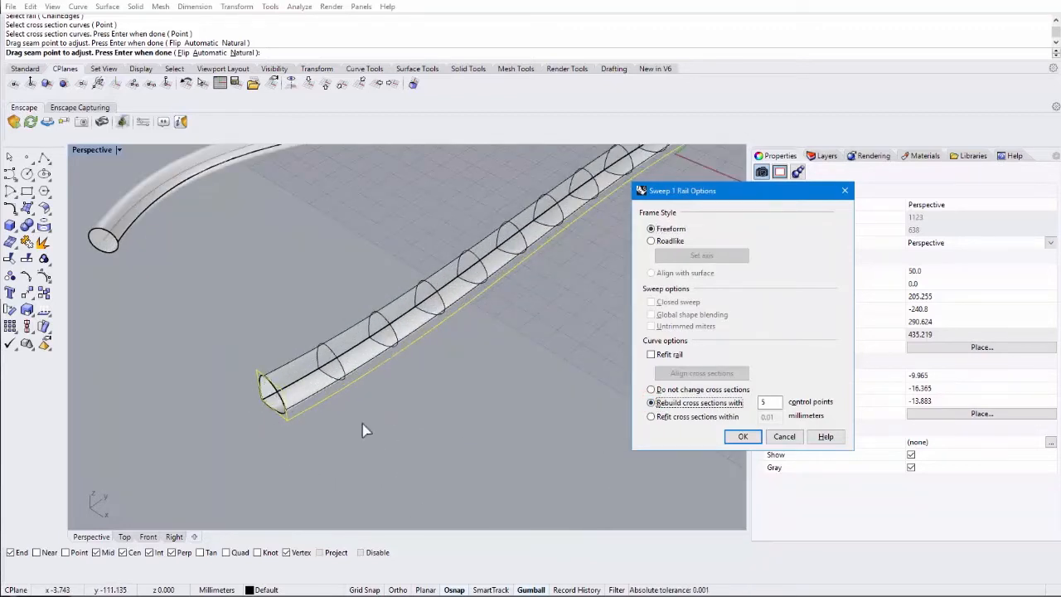
pyautogui.click(650, 388)
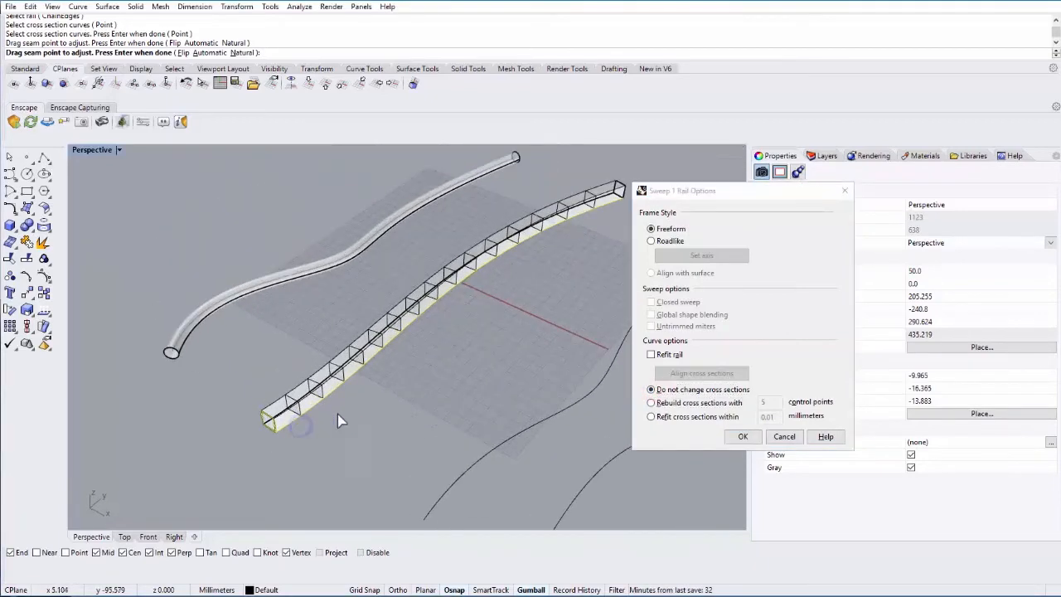
pyautogui.click(743, 436)
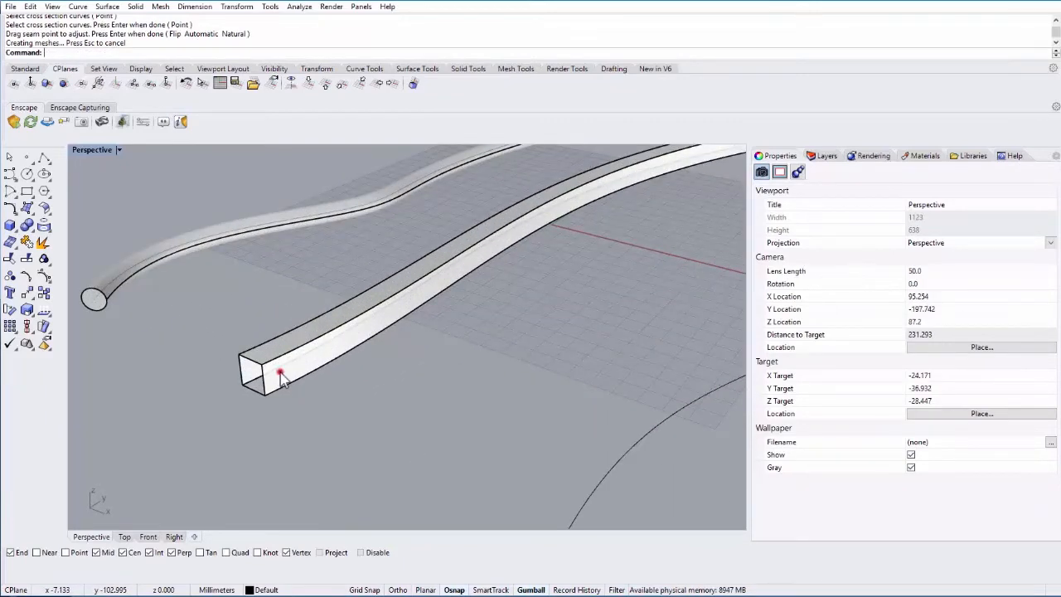
# Cap both open ends of the rectangular sweep into a closed polysurface.
pyautogui.click(281, 374)
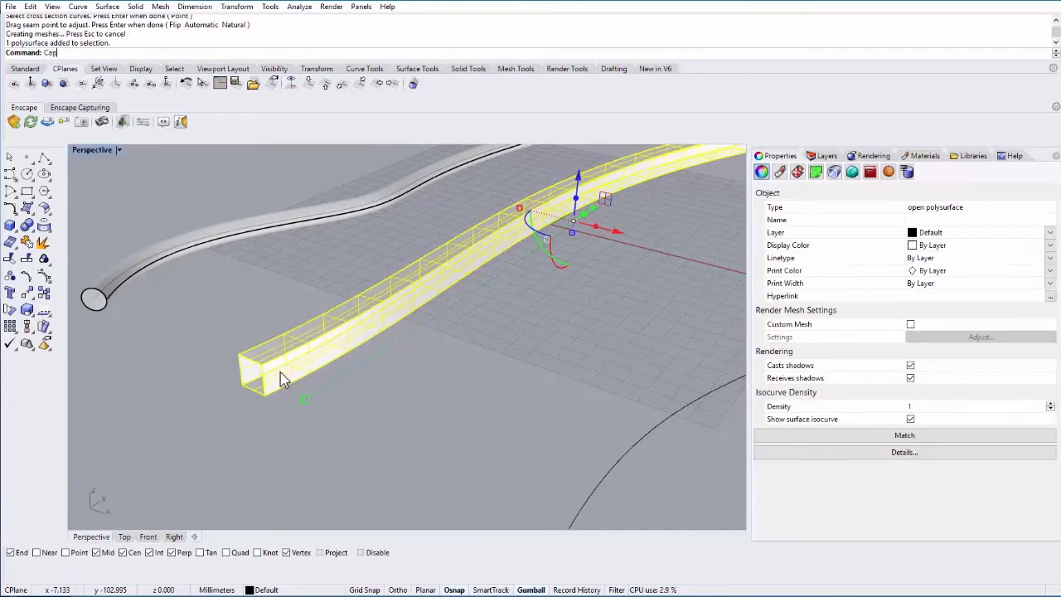
pyautogui.press('Enter')
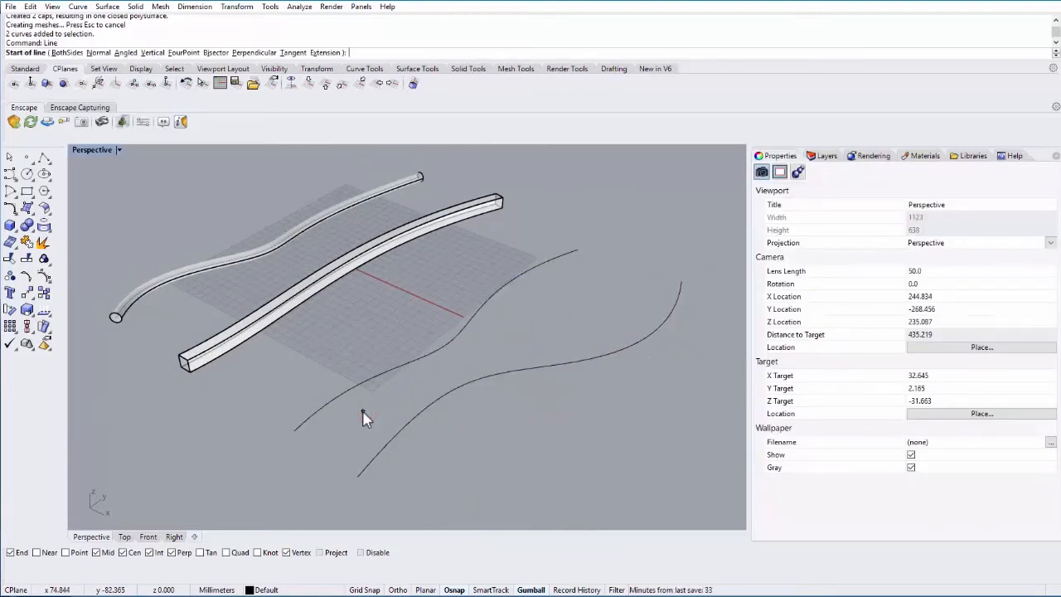
# Snap a rectangular cross-section profile between the two rail curve ends.
pyautogui.click(363, 477)
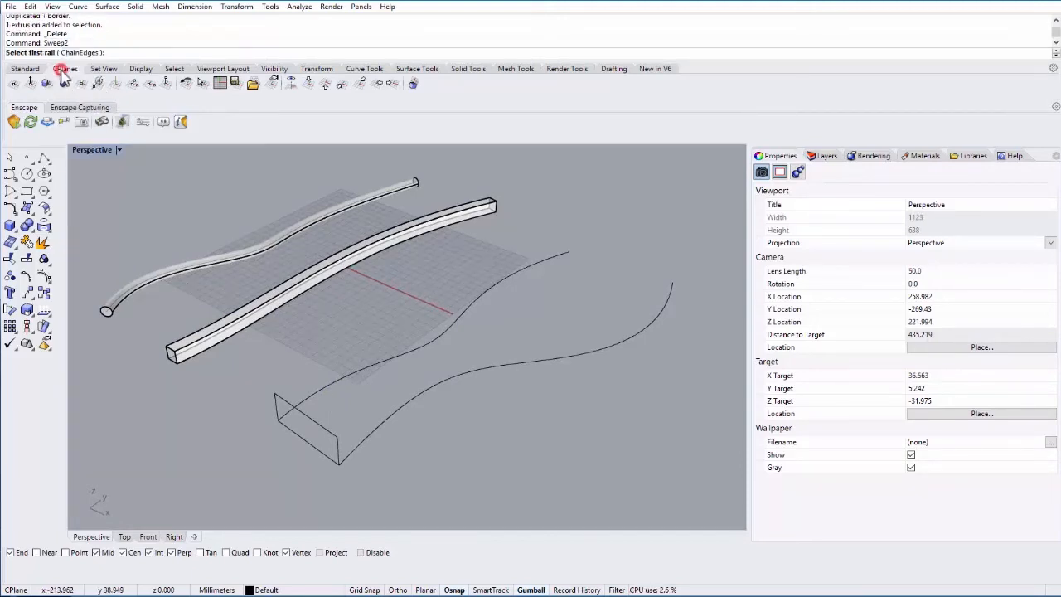
# Sweep2 with both curved rails and the rectangular cross-section curve.
pyautogui.click(408, 352)
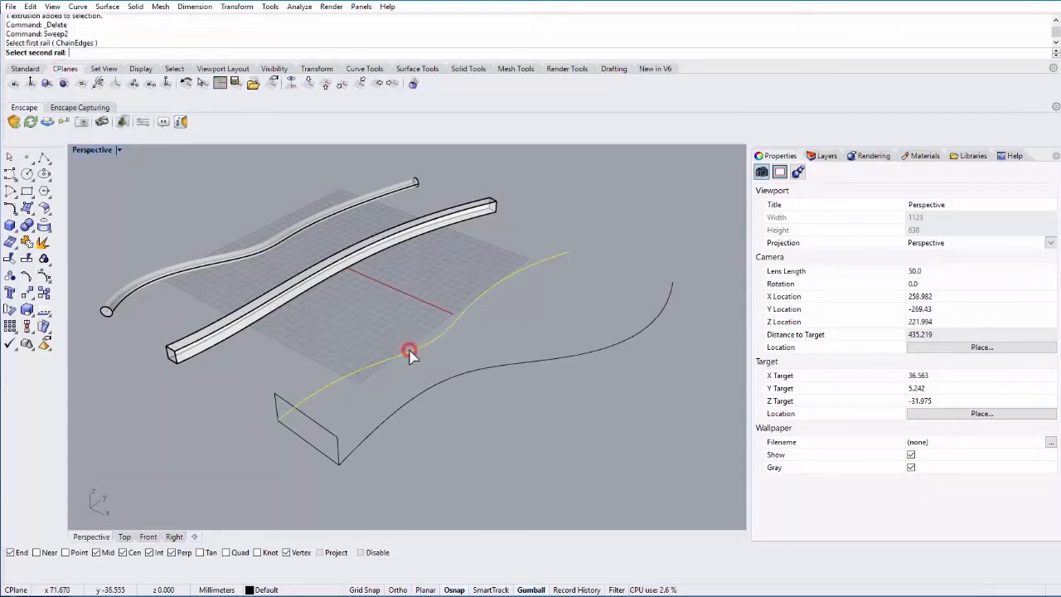
pyautogui.click(408, 351)
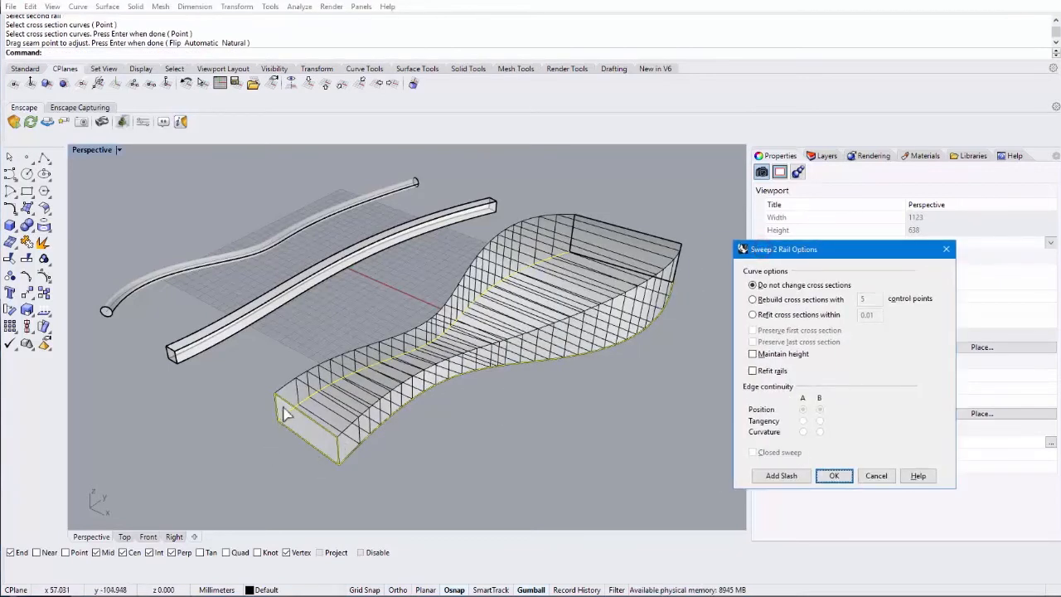
pyautogui.moveTo(612, 242)
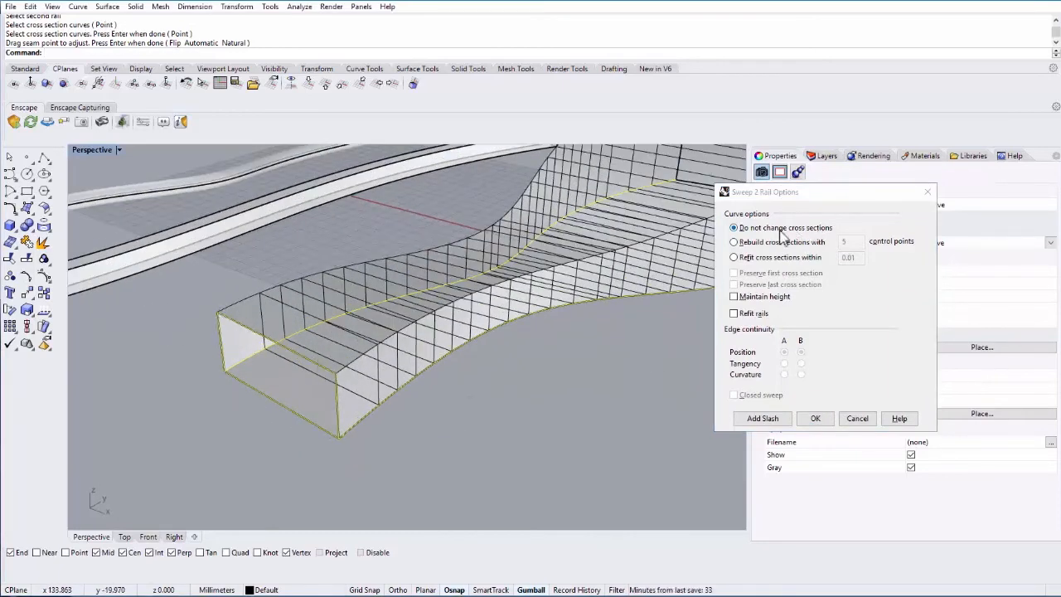
# Try rebuilt cross sections, revert to unchanged, and enable Maintain height.
pyautogui.click(733, 242)
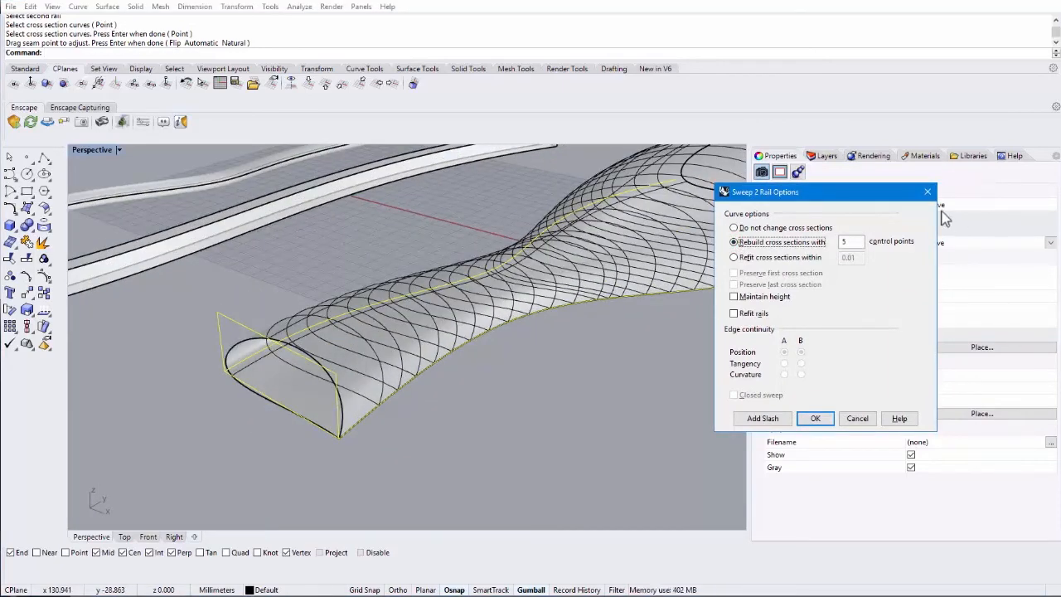
pyautogui.click(849, 242)
pyautogui.write('8')
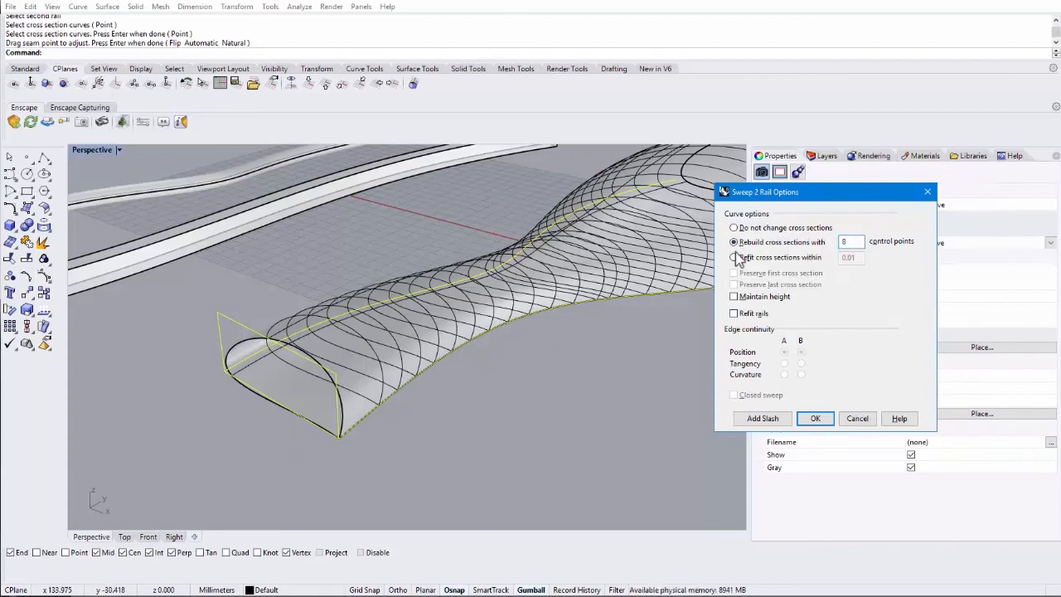
pyautogui.click(732, 227)
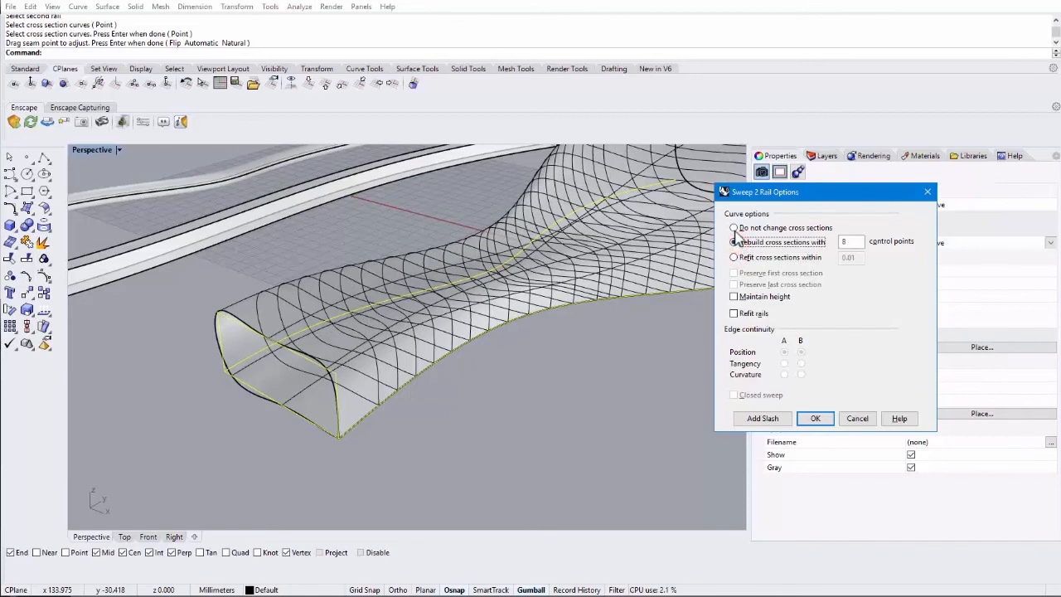
pyautogui.click(733, 228)
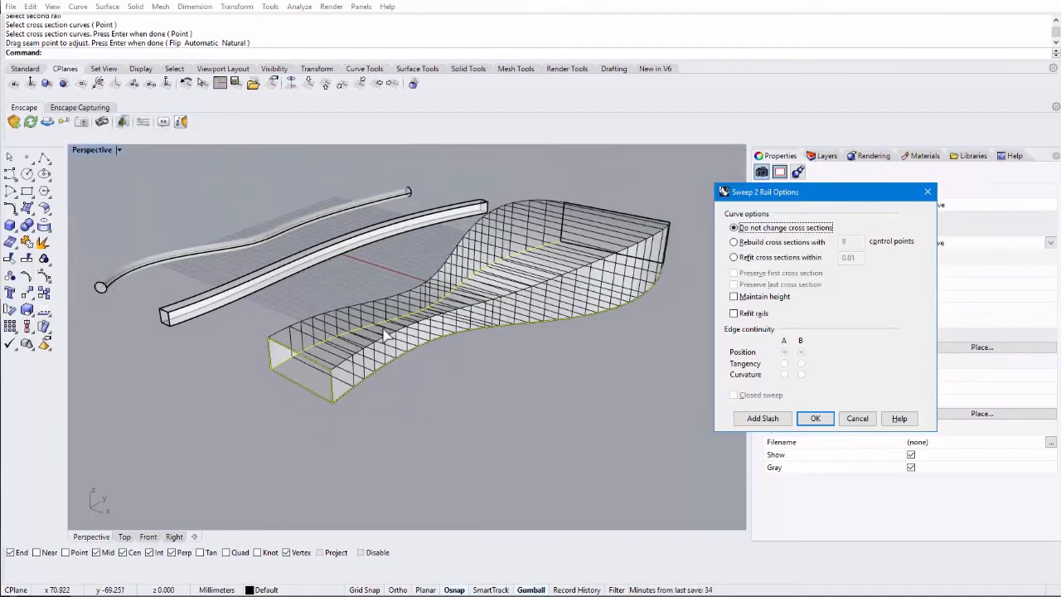
pyautogui.moveTo(490, 271)
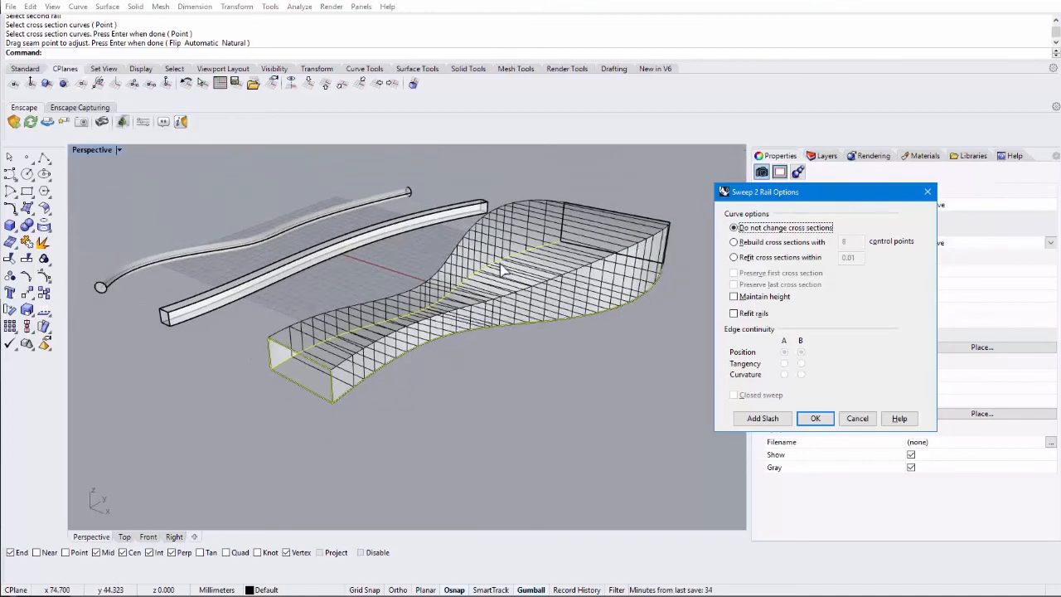
pyautogui.moveTo(560, 307)
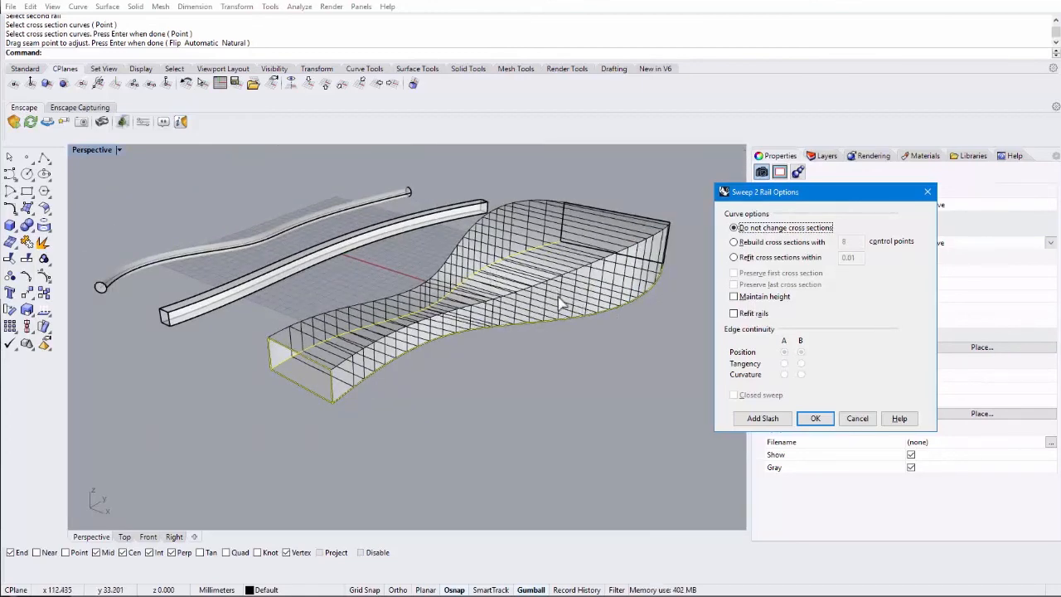
pyautogui.moveTo(734, 297)
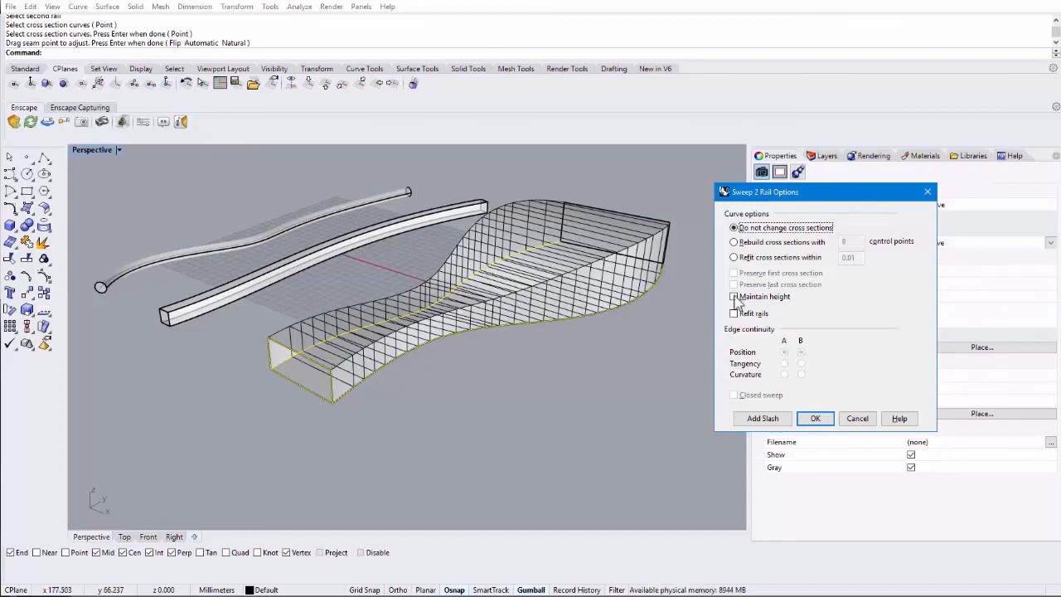
pyautogui.moveTo(743, 305)
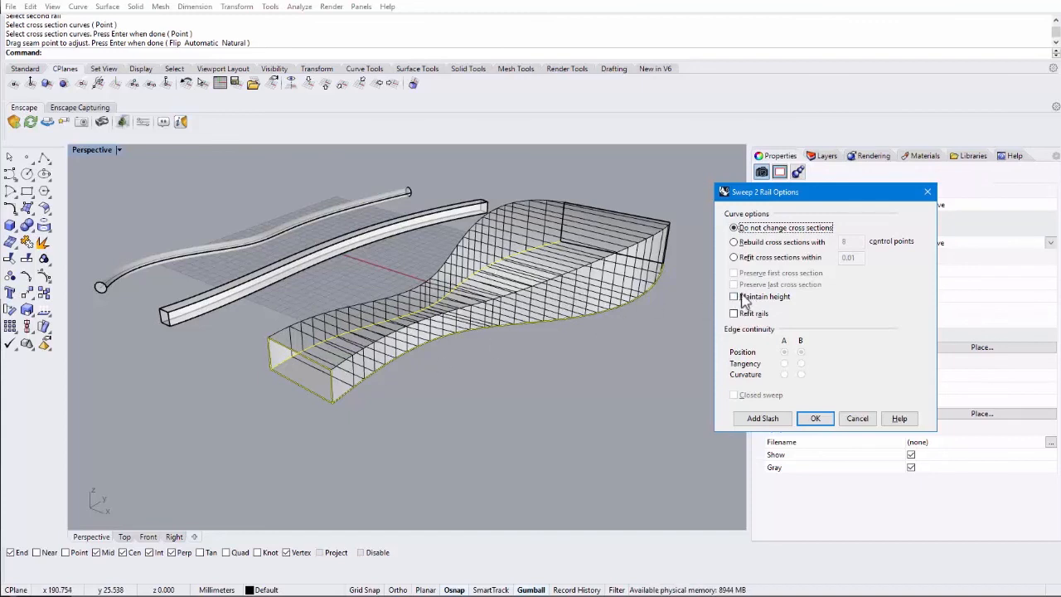
pyautogui.click(733, 297)
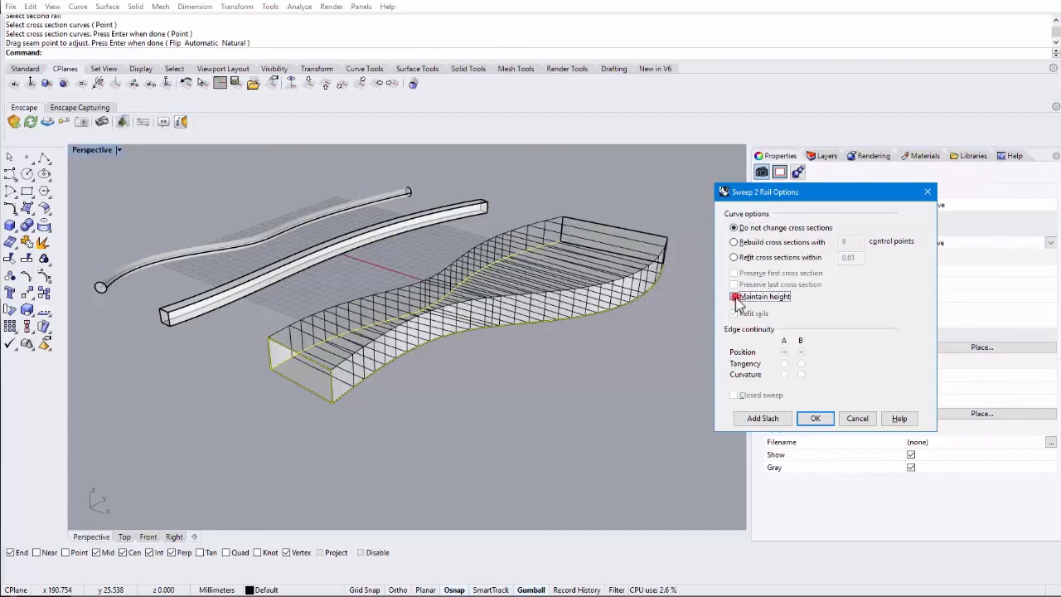
pyautogui.click(733, 295)
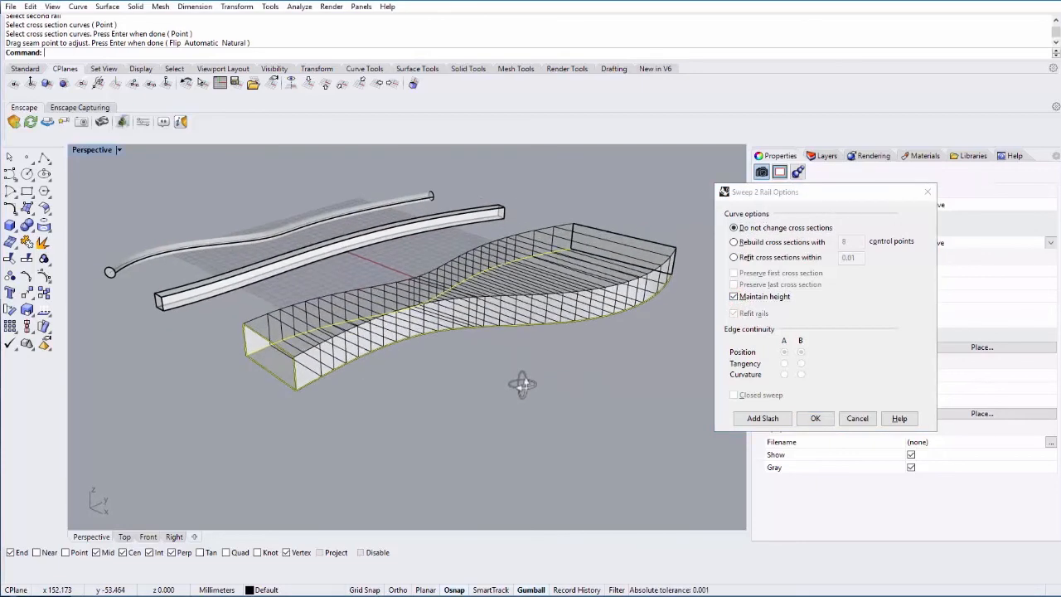